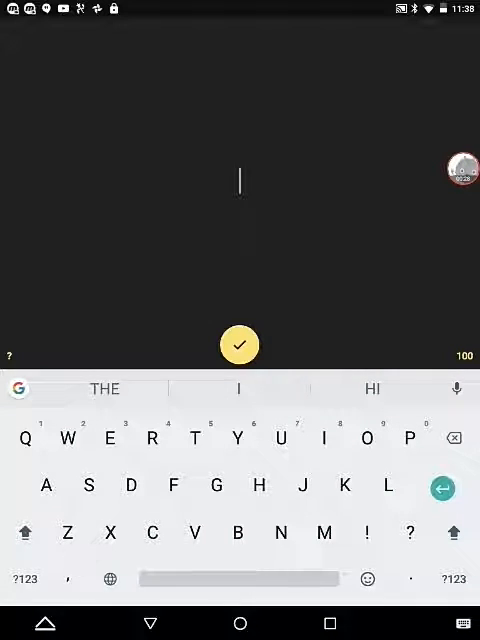
- Enter SUPER as the start of the intro text so it animates on the blue gradient
{"action": "type", "text": "SUPER"}
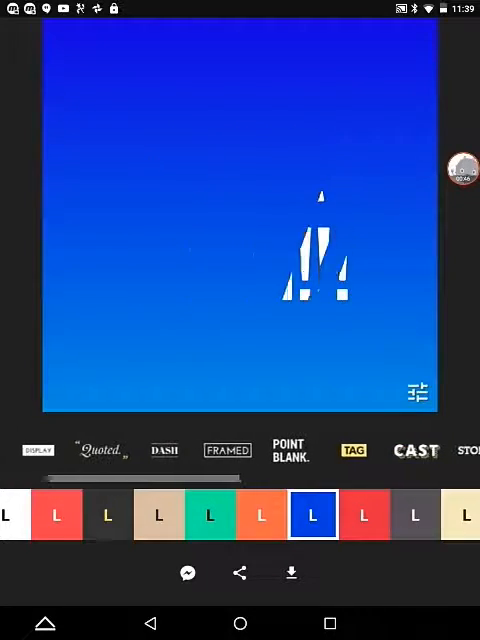
- Try the Quoted, Tag, Point Blank and Trailer animation styles in turn
{"action": "left_click", "coordinate": [96, 448]}
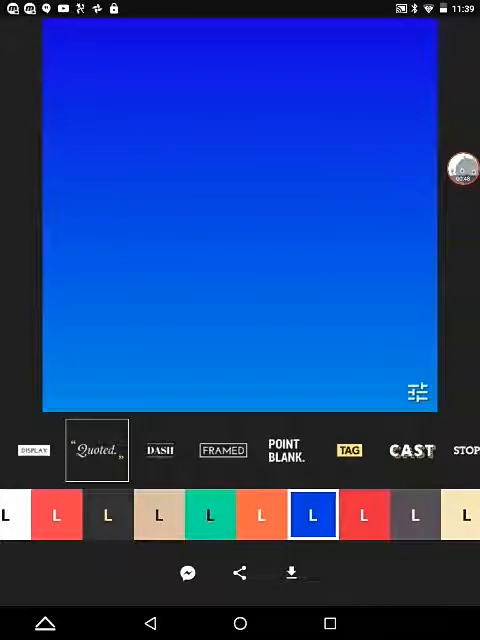
{"action": "left_click", "coordinate": [96, 448]}
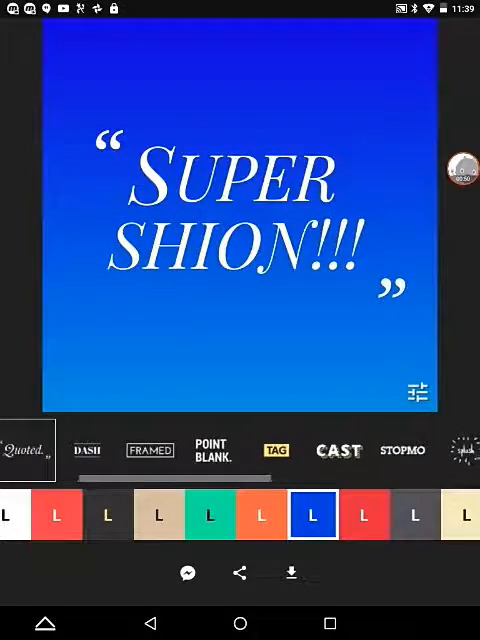
{"action": "left_click", "coordinate": [276, 448]}
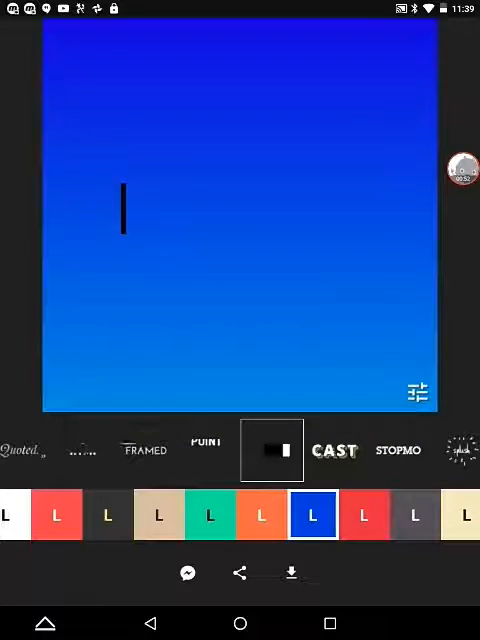
{"action": "left_click", "coordinate": [236, 450]}
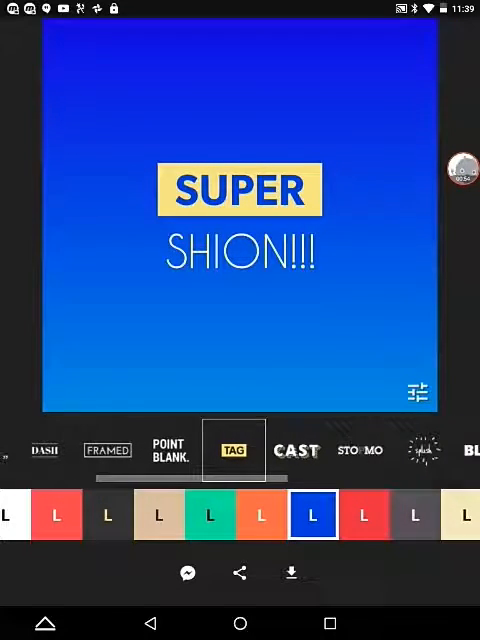
{"action": "left_click", "coordinate": [168, 450]}
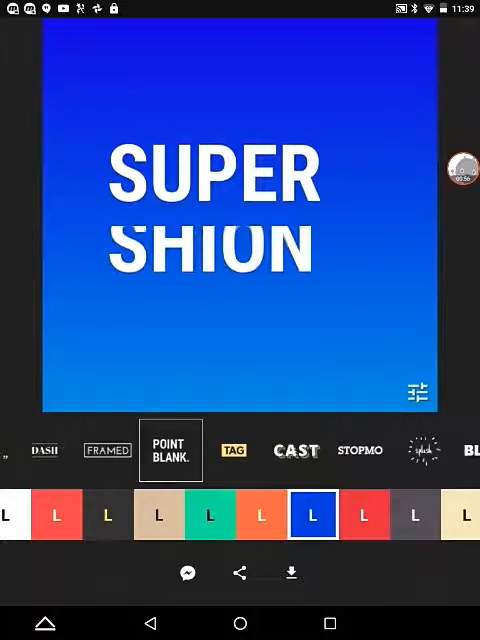
{"action": "scroll", "scroll_direction": "left", "scroll_amount": 3}
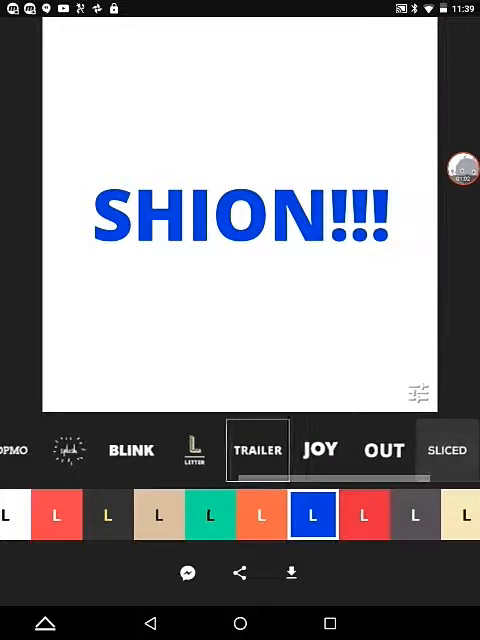
- Settle on the Blink style with a yellow colour scheme
{"action": "left_click", "coordinate": [132, 448]}
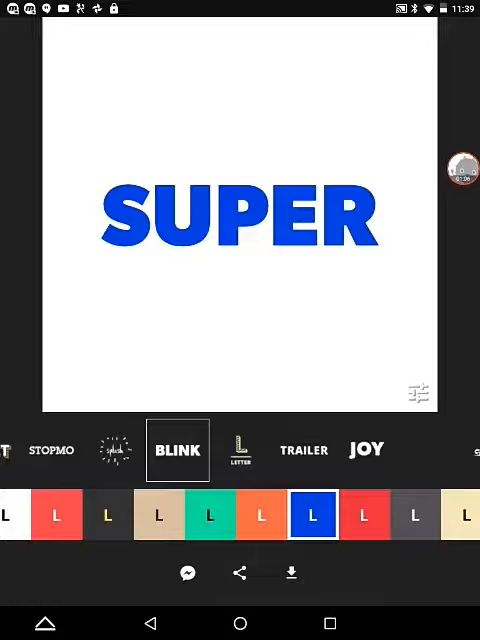
{"action": "left_click", "coordinate": [430, 450]}
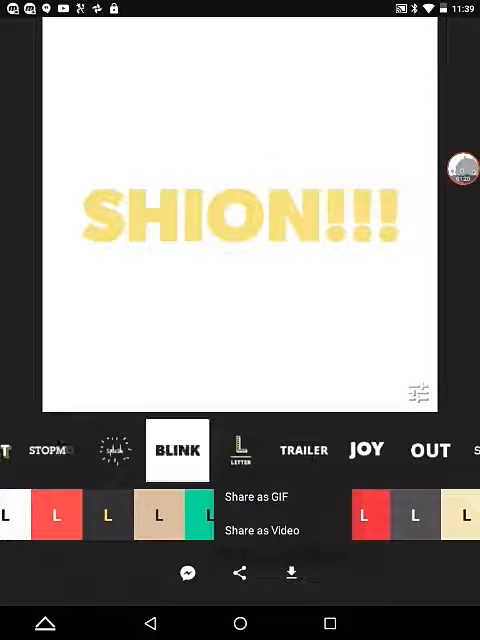
- Share the blinking animation as an mp4 video, then launch VideoShow from the home screen
{"action": "left_click", "coordinate": [262, 528]}
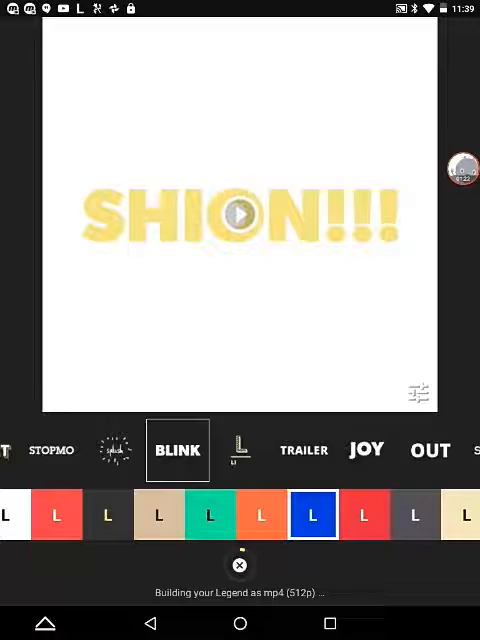
{"action": "left_click", "coordinate": [428, 448]}
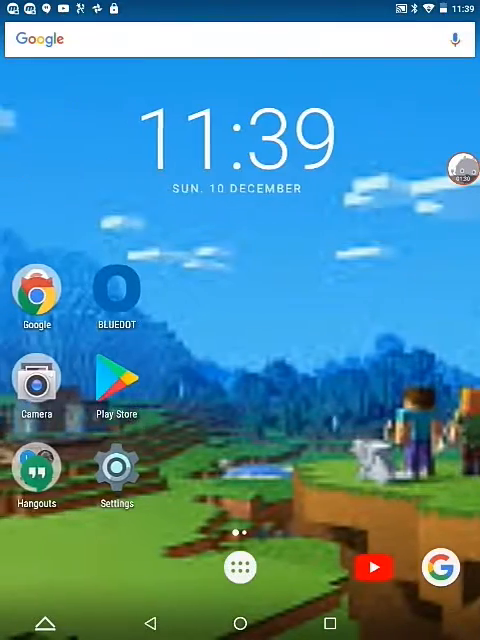
{"action": "left_click", "coordinate": [36, 384]}
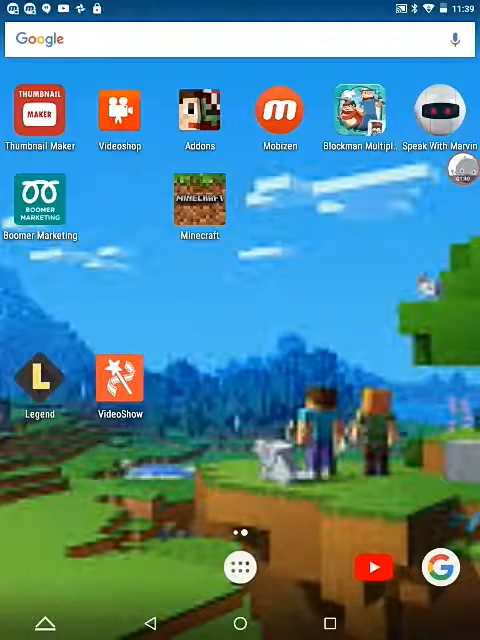
{"action": "left_click", "coordinate": [120, 380]}
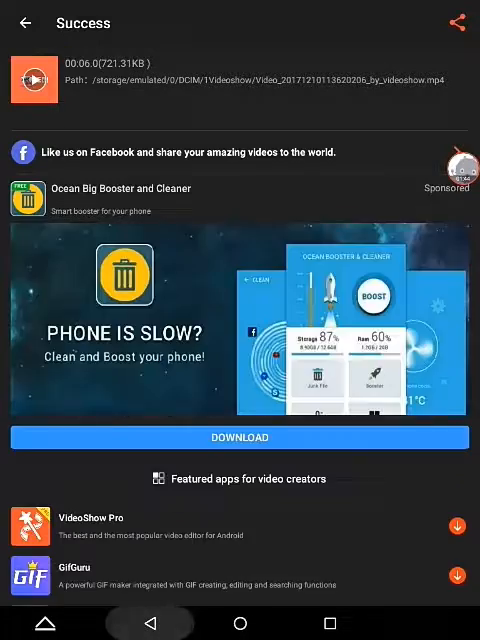
- Return to VideoShow's main menu and begin a new Video Edit project
{"action": "left_click", "coordinate": [24, 22]}
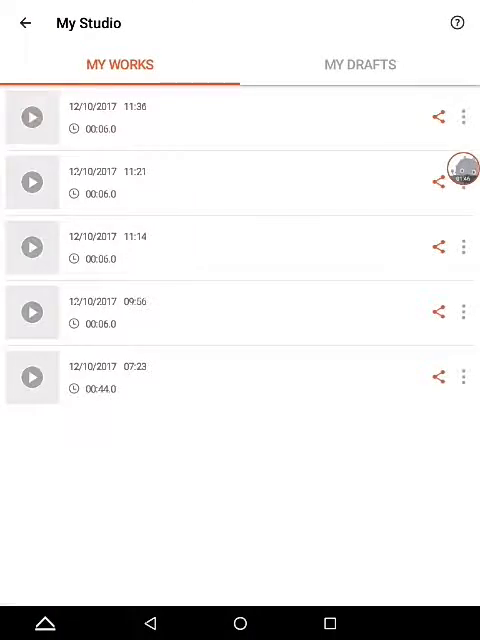
{"action": "left_click", "coordinate": [24, 22]}
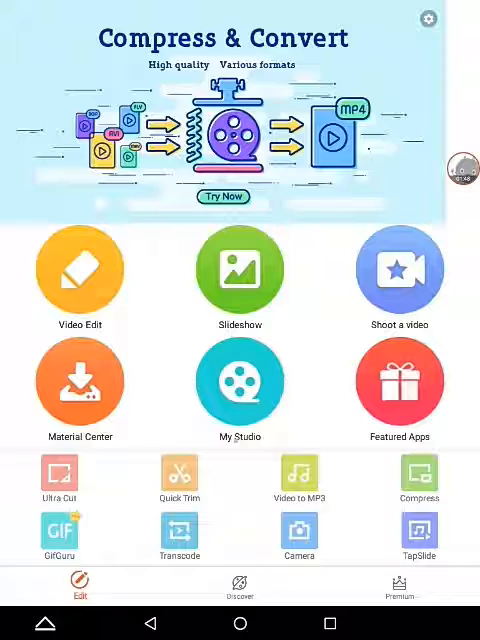
{"action": "left_click", "coordinate": [80, 272]}
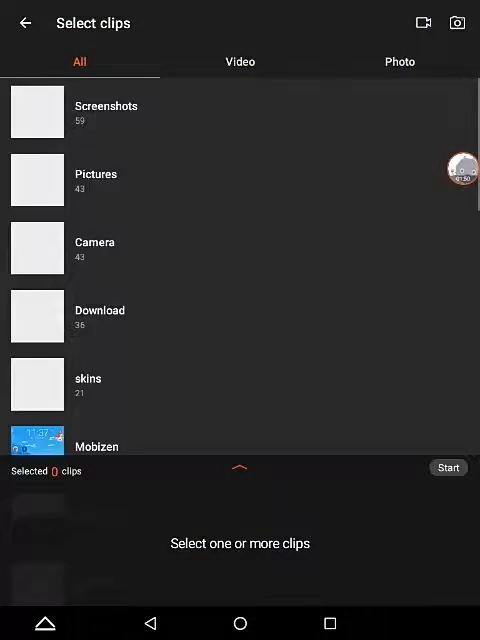
- Add the SUPER clip from the Legend video album and start editing it
{"action": "left_click", "coordinate": [240, 60]}
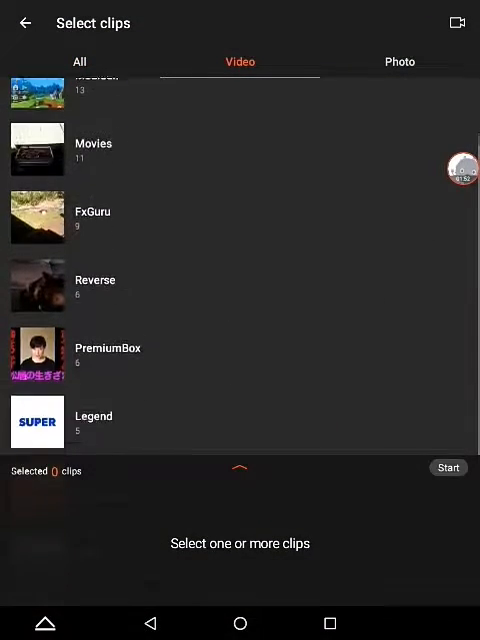
{"action": "scroll", "scroll_direction": "down", "scroll_amount": 3}
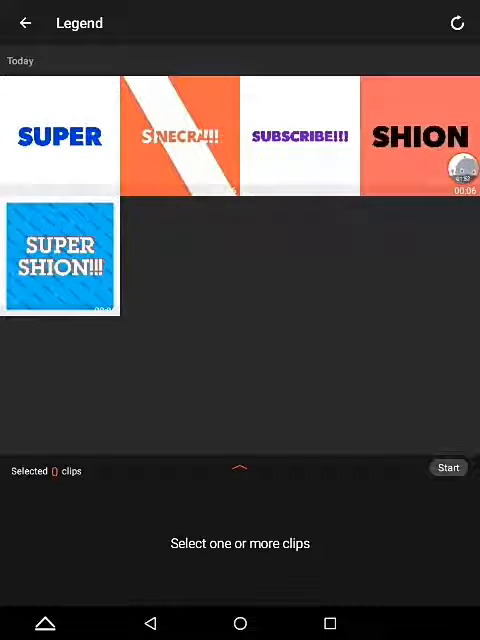
{"action": "left_click", "coordinate": [60, 136]}
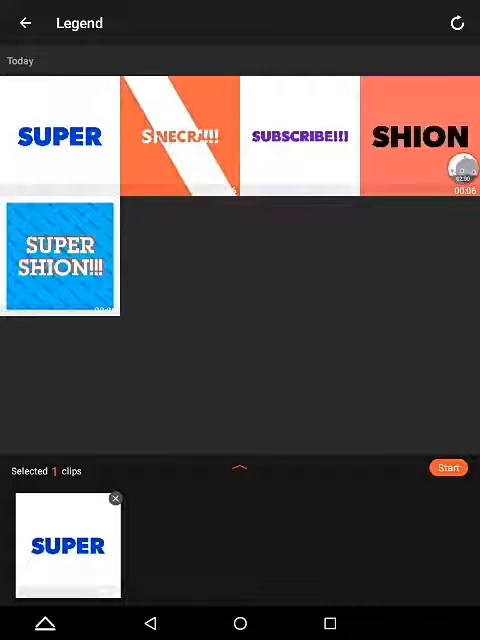
{"action": "left_click", "coordinate": [448, 468]}
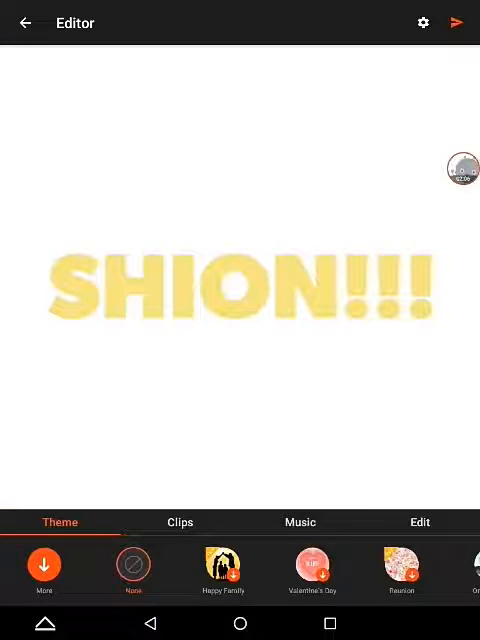
- Go to the music library, preview When Im Gone, then browse downloadable tracks
{"action": "left_click", "coordinate": [300, 520]}
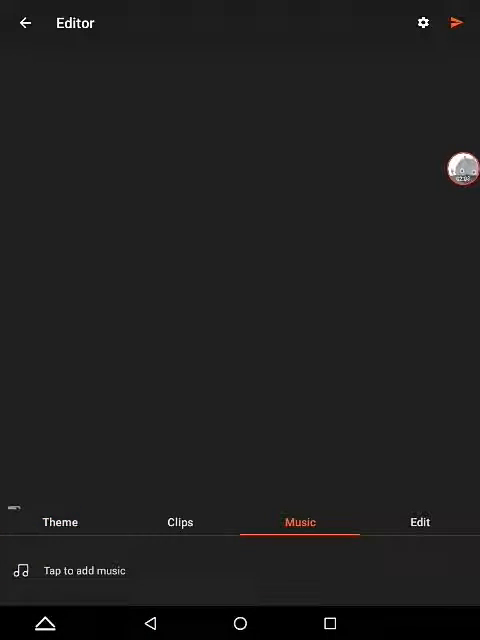
{"action": "left_click", "coordinate": [84, 570]}
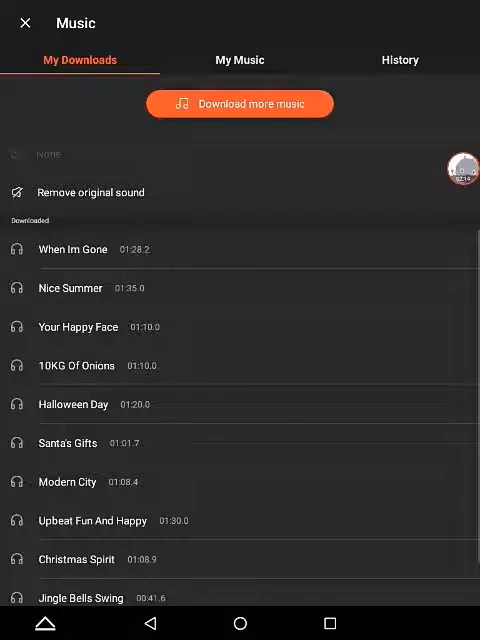
{"action": "left_click", "coordinate": [72, 248]}
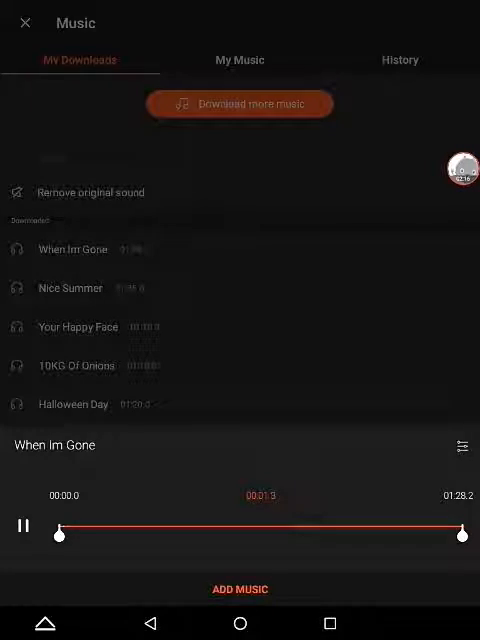
{"action": "left_click", "coordinate": [240, 104]}
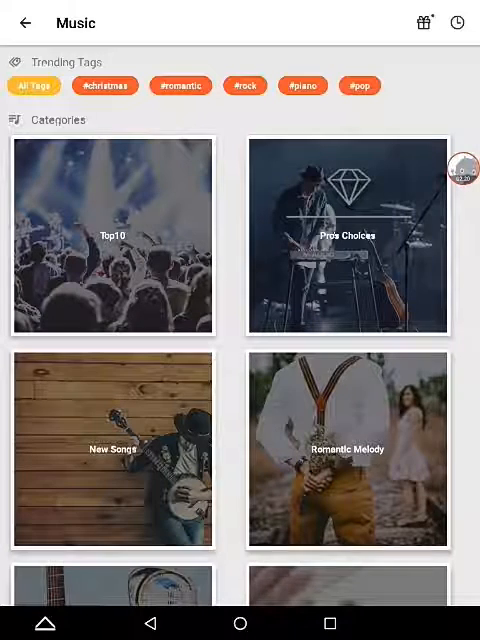
- Choose Uplifting Pop Party from the #pop tracks as the background music
{"action": "left_click", "coordinate": [358, 84]}
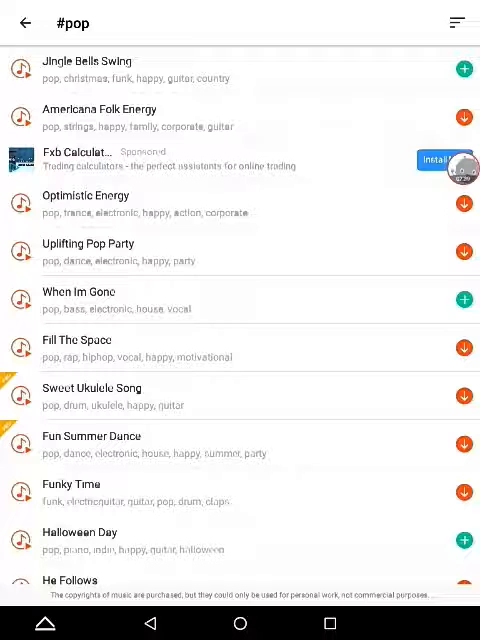
{"action": "left_click", "coordinate": [88, 244]}
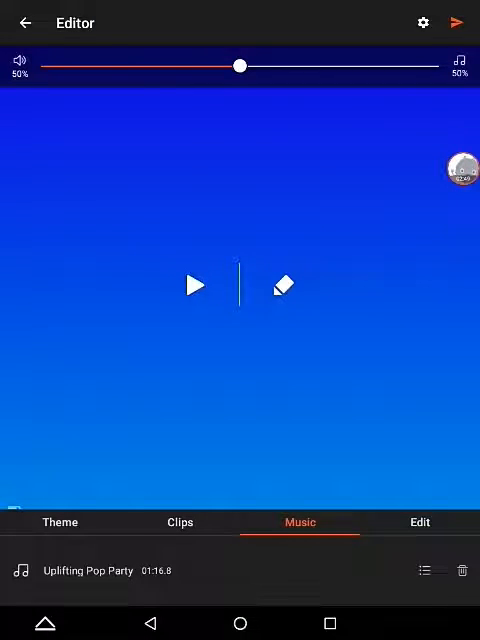
{"action": "left_click", "coordinate": [420, 522]}
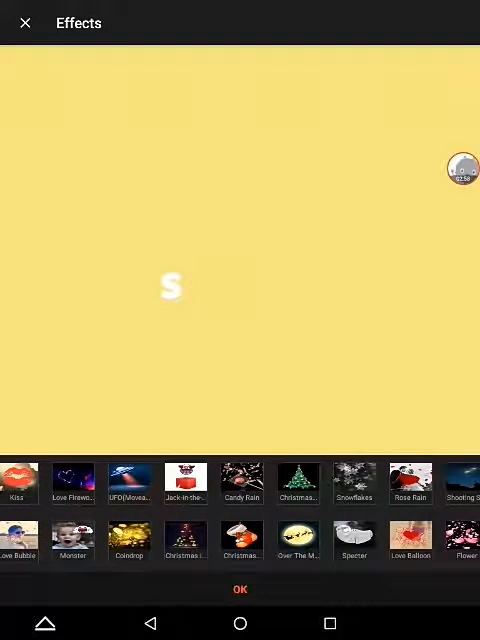
- Preview the coin and UFO effects and apply the flying UFO effect to the video
{"action": "scroll", "scroll_direction": "left", "scroll_amount": 3}
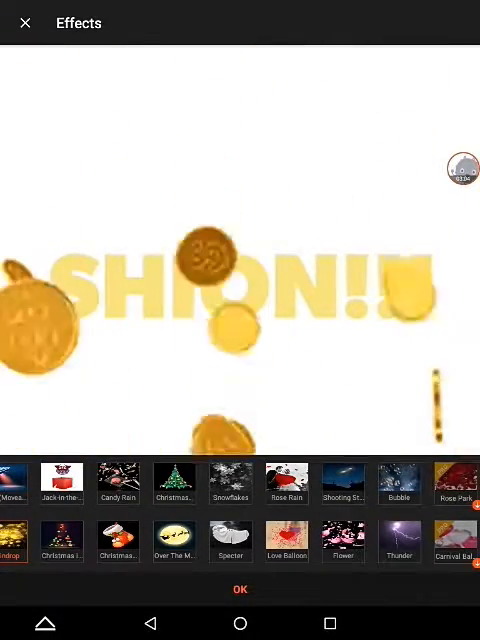
{"action": "left_click", "coordinate": [400, 542]}
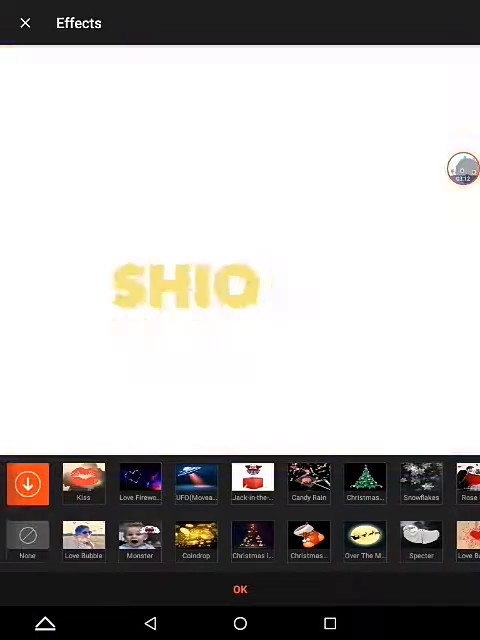
{"action": "left_click", "coordinate": [196, 484]}
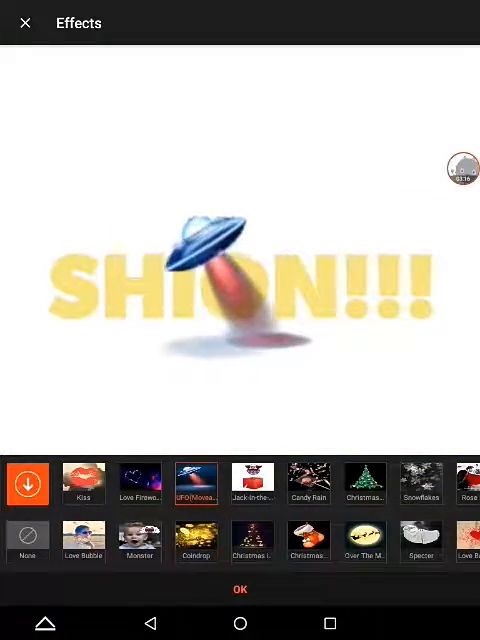
{"action": "left_click", "coordinate": [196, 484]}
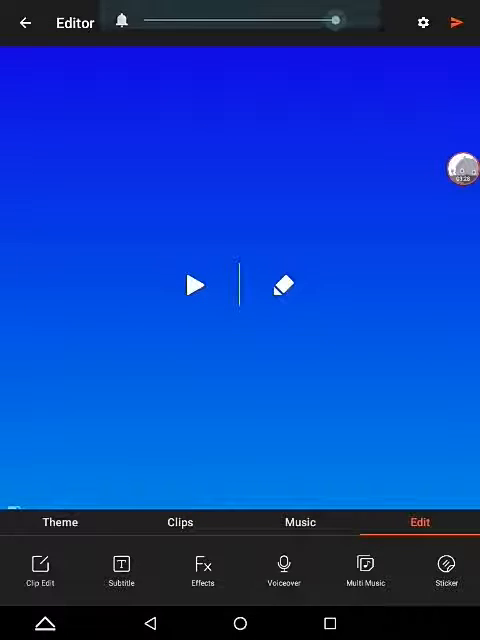
- Check the volume, export the 6-second mp4 and save it to the gallery
{"action": "left_click", "coordinate": [120, 22]}
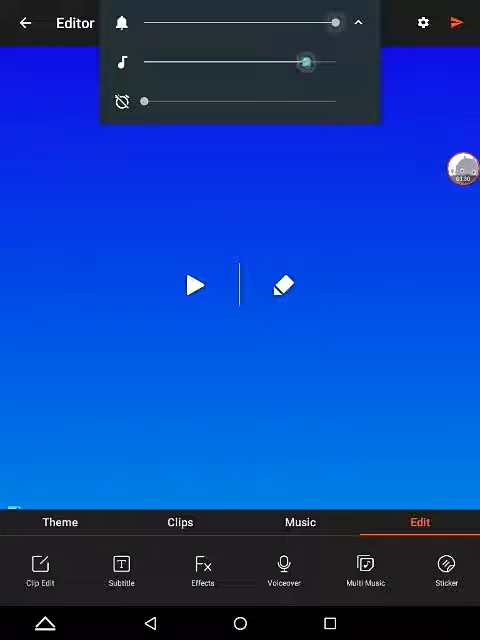
{"action": "left_click", "coordinate": [460, 22]}
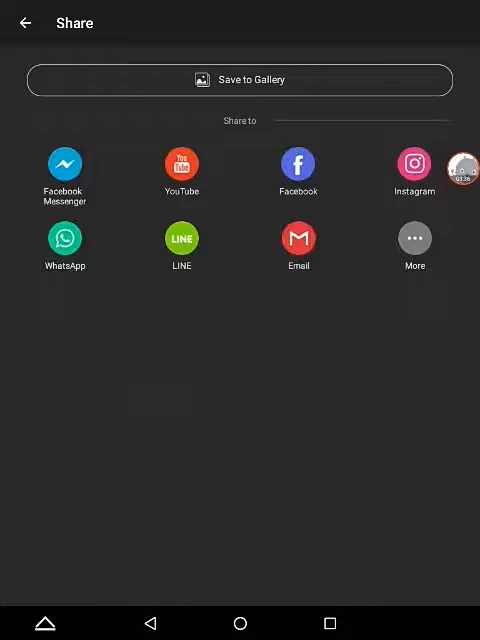
{"action": "left_click", "coordinate": [240, 80]}
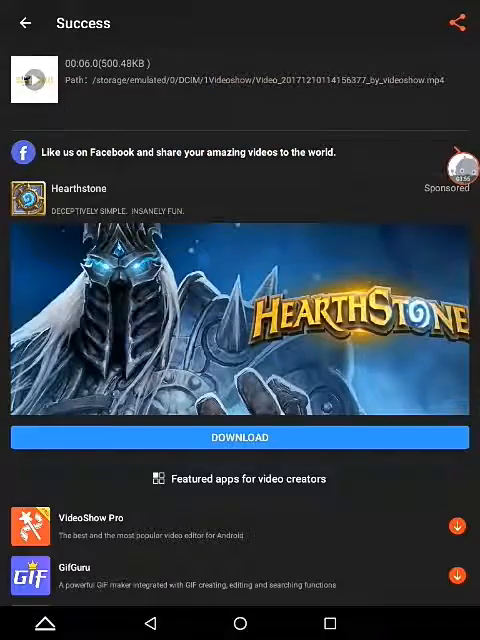
- Browse the Gallery albums down to 1Videoshow to find the saved SUPER video
{"action": "left_click", "coordinate": [240, 616]}
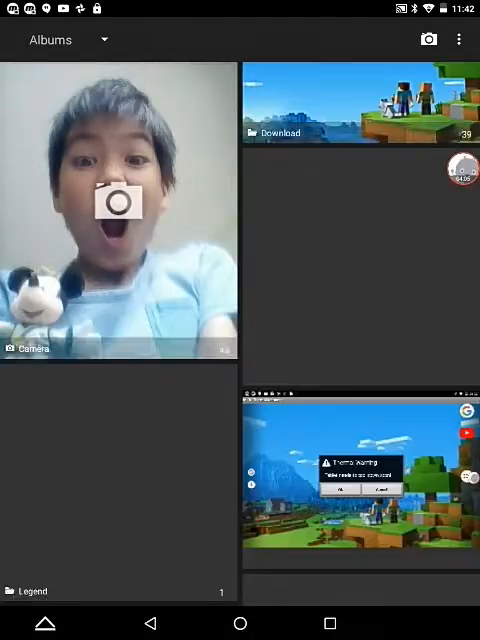
{"action": "scroll", "scroll_direction": "down", "scroll_amount": 3}
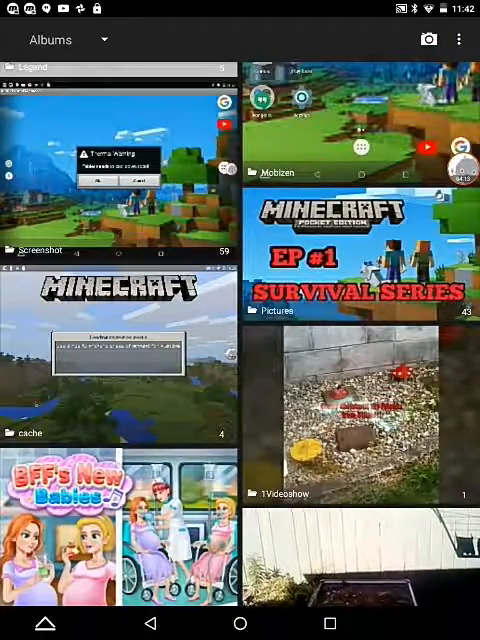
{"action": "scroll", "scroll_direction": "down", "scroll_amount": 3}
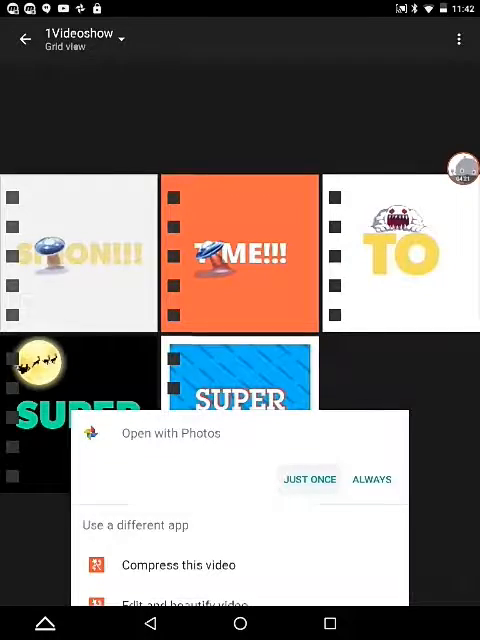
- Open the saved intro with Photos JUST ONCE and watch it play
{"action": "left_click", "coordinate": [308, 480]}
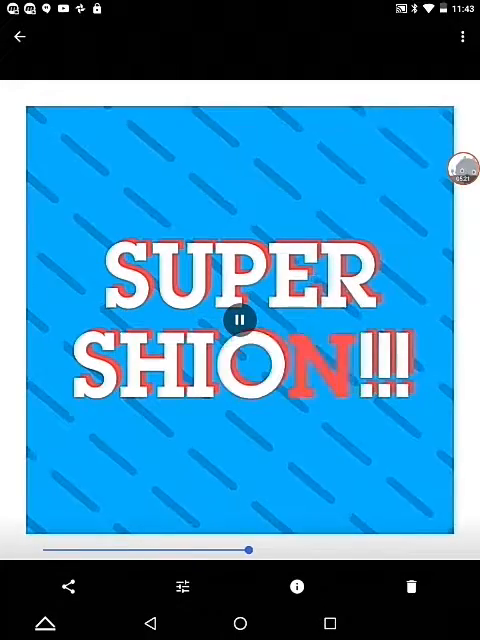
- Return home and drag the Legend shortcut up beside the VideoShow and Minecraft icons
{"action": "left_click", "coordinate": [240, 604]}
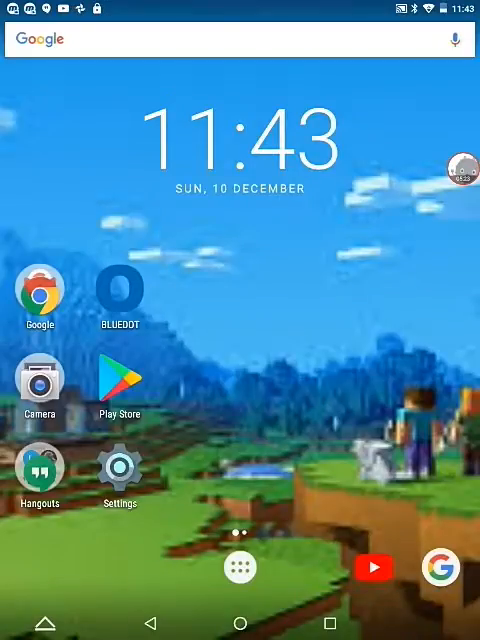
{"action": "scroll", "scroll_direction": "left", "scroll_amount": 3}
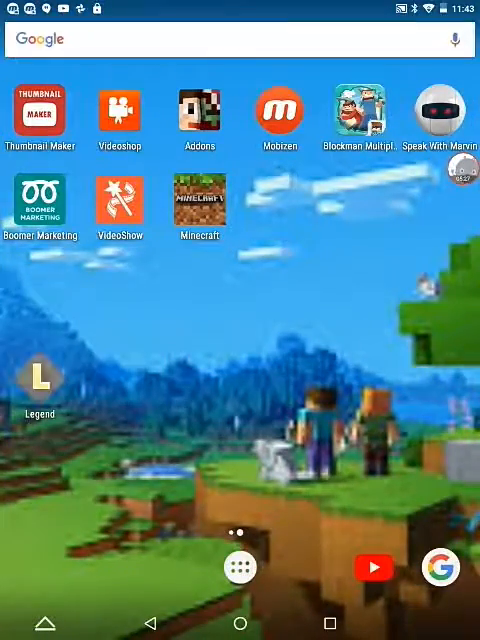
{"action": "left_click_drag", "start_coordinate": [40, 384], "coordinate": [280, 204]}
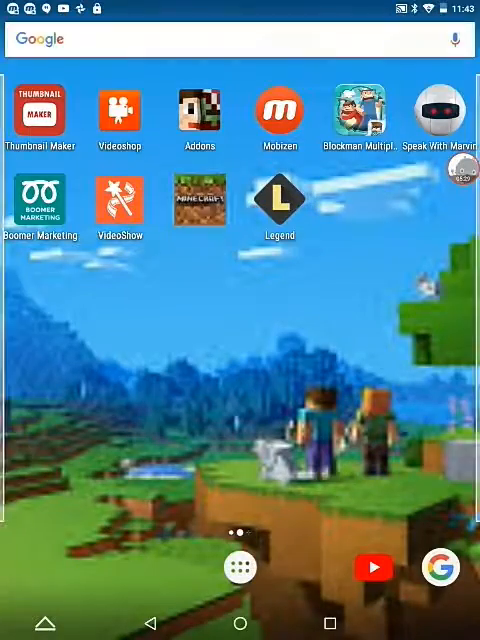